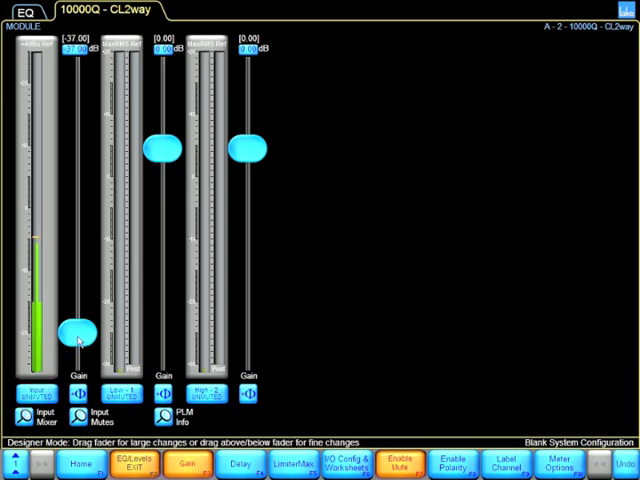
- Lower the 10000Q input gain from -37 to -44 dB and mute the High-2 output
drag(75, 328, 75, 335)
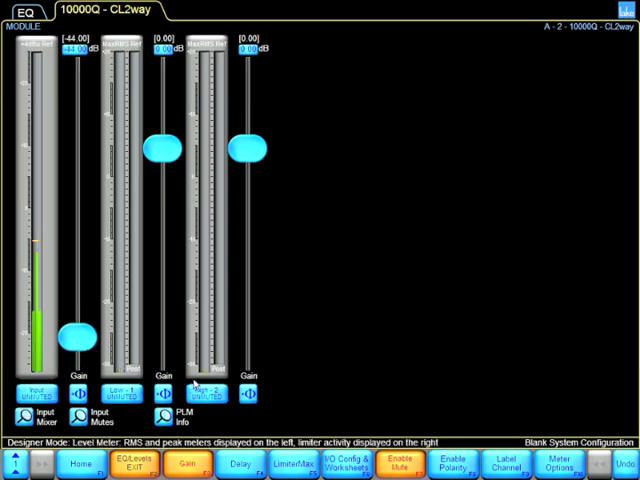
click(200, 393)
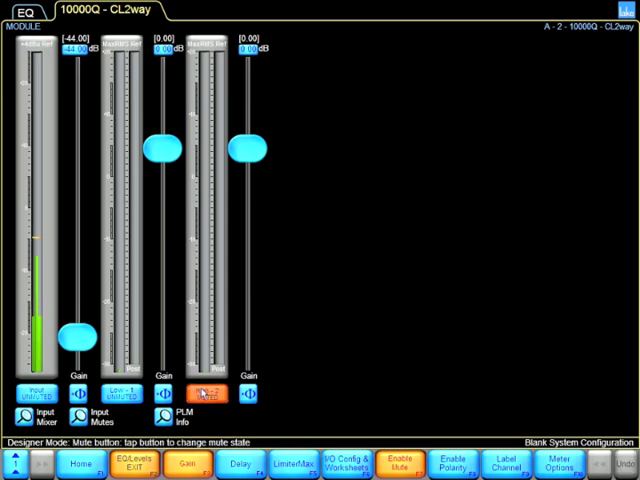
click(210, 393)
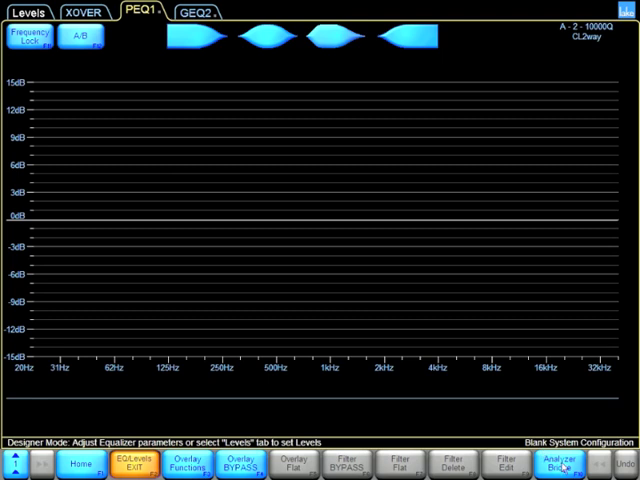
- Launch Analyzer Bridge from PEQ1 and run the Spectrum RTA live spectrum
click(573, 463)
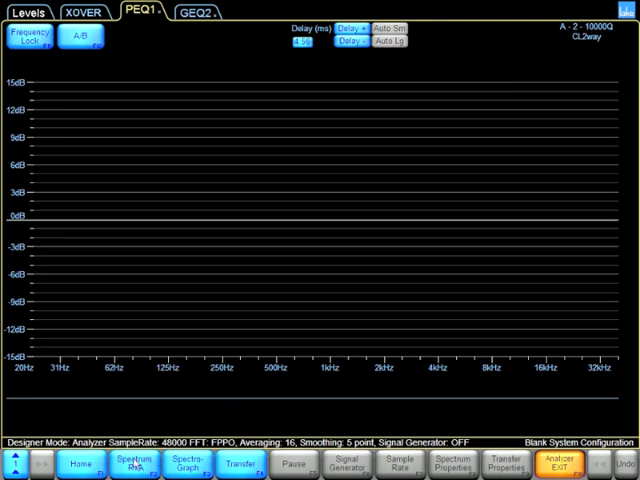
click(300, 44)
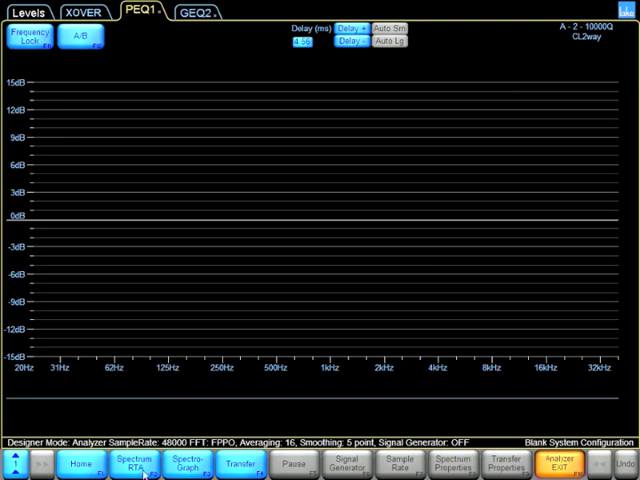
click(133, 463)
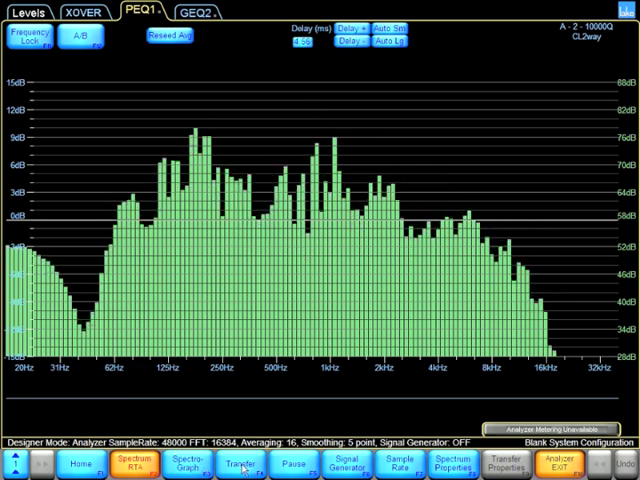
- Switch the analyzer to Transfer mode to measure the transfer function
click(234, 462)
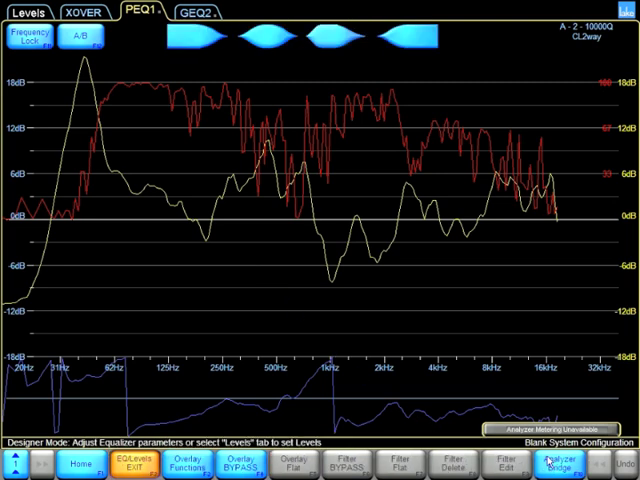
mouse_move(285, 42)
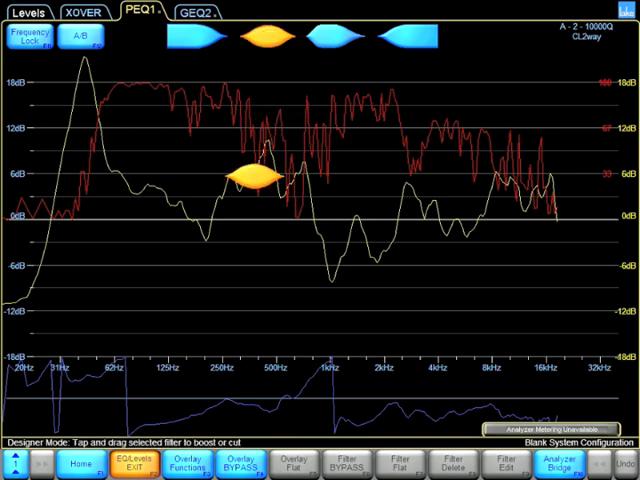
- Drop a bell filter onto PEQ1 and pull it to about 1.05 kHz, -4.8 dB
drag(263, 178, 263, 240)
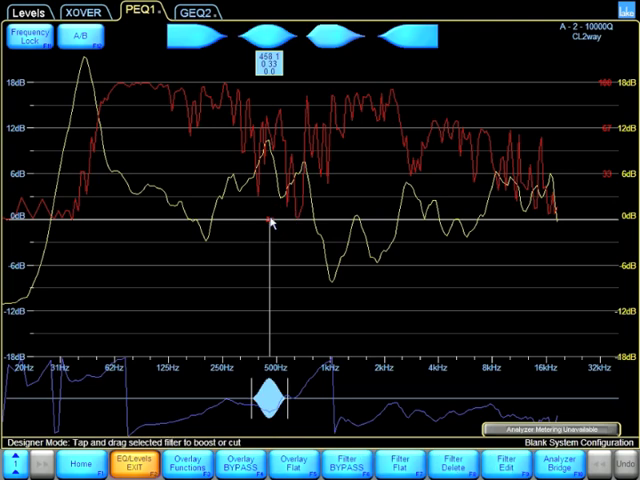
drag(268, 227, 290, 240)
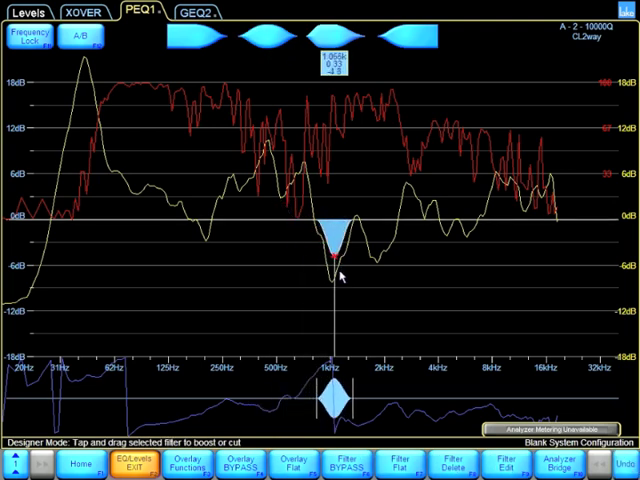
drag(335, 260, 335, 272)
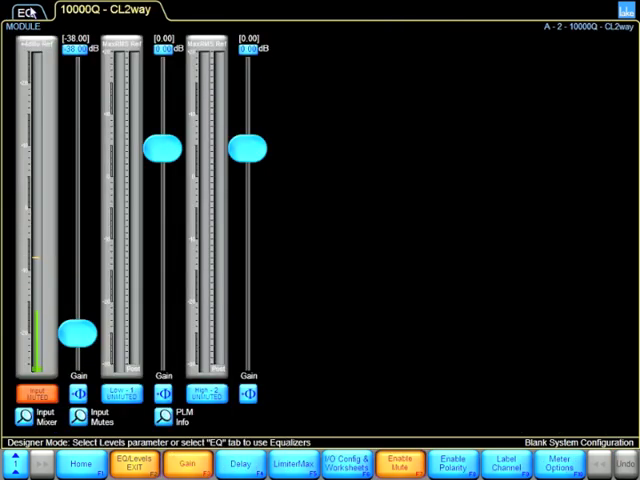
- Unmute the 10000Q CL2way input on the Levels screen
click(31, 391)
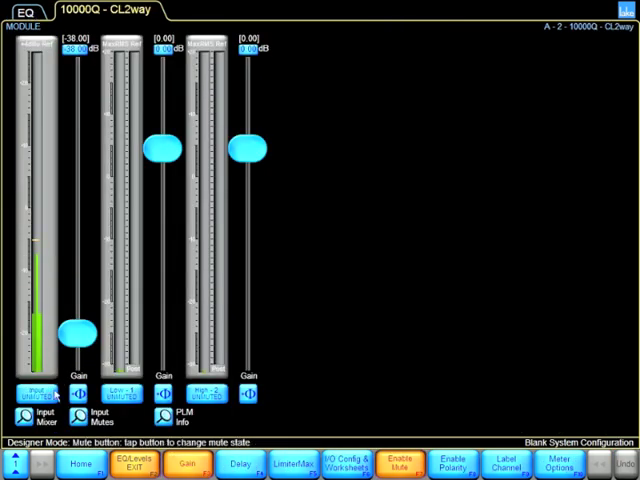